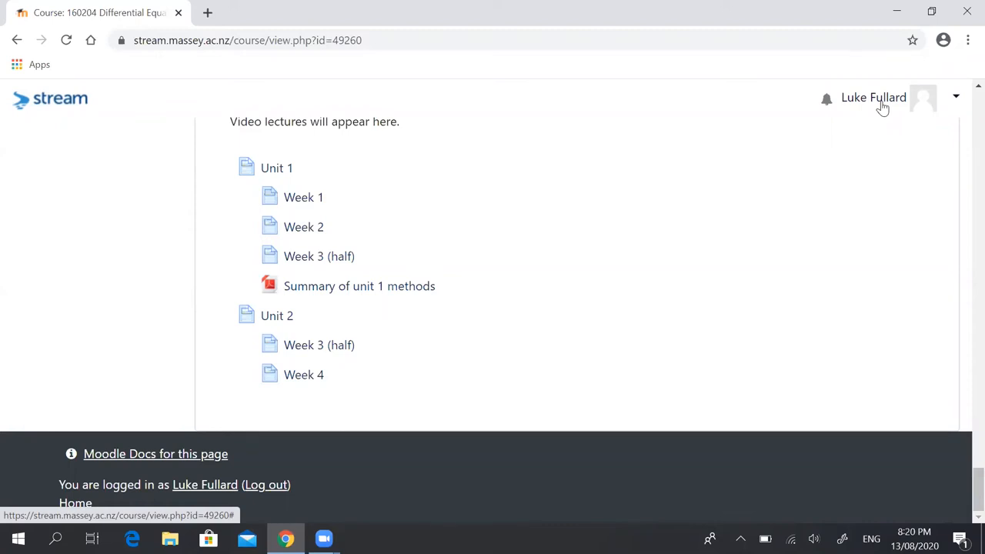
{"action": "mouse_move", "coordinate": [303, 226]}
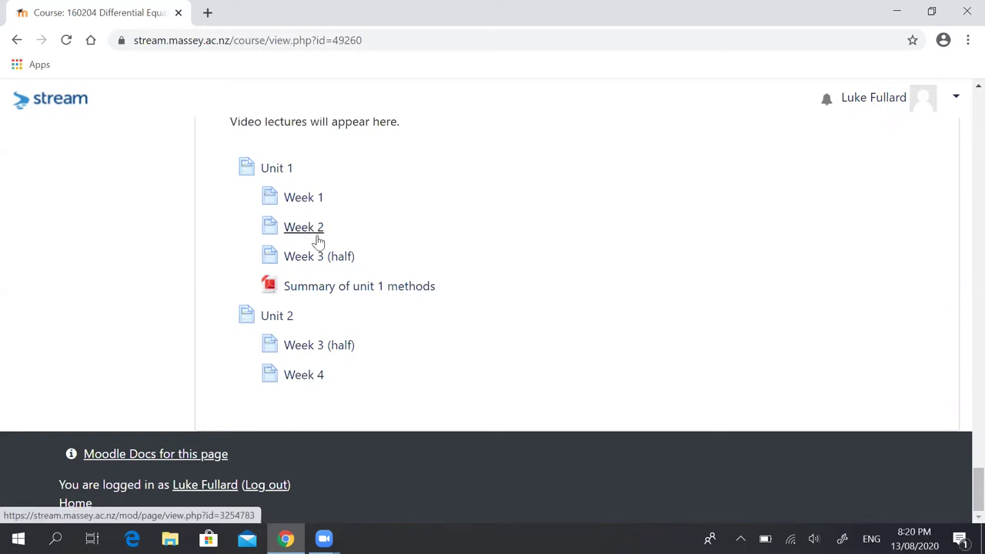
Go to the Week 3 (half) page and scroll down to the Octave lecture video
{"action": "left_click", "coordinate": [318, 256]}
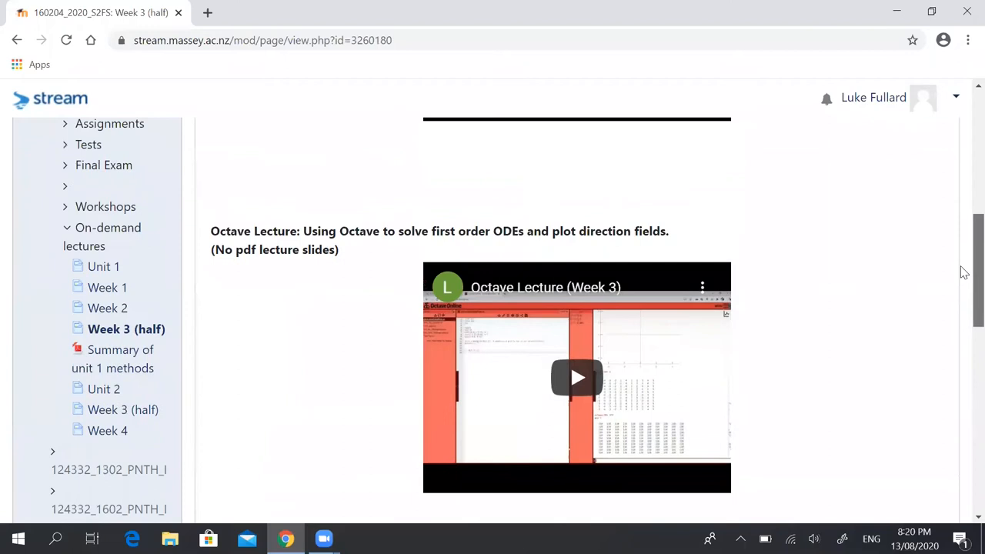
{"action": "scroll", "scroll_direction": "down", "scroll_amount": 3}
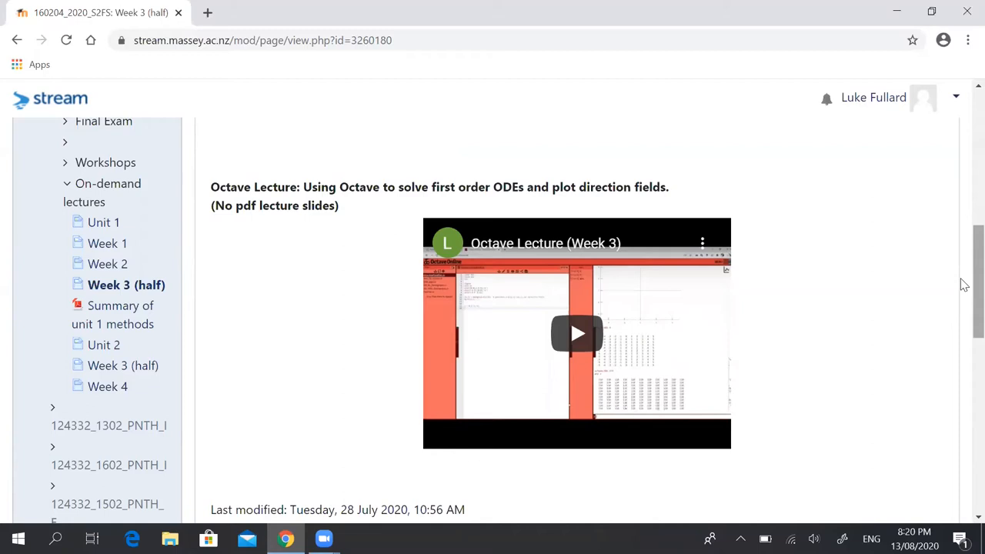
Switch to Octave Online and point out the ODE definition and clear all lines in 13thAug2020_Example.m
{"action": "left_click", "coordinate": [206, 12]}
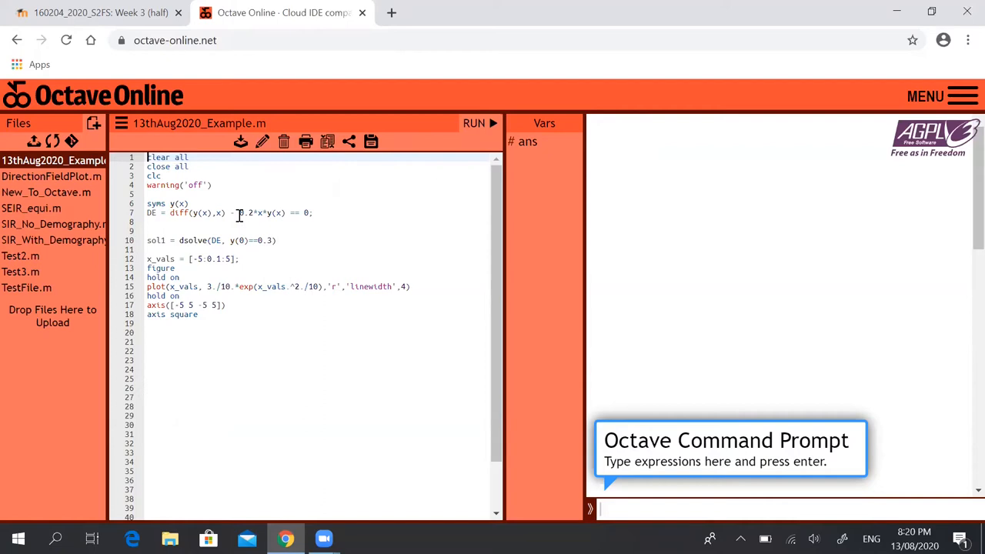
{"action": "left_click", "coordinate": [192, 166]}
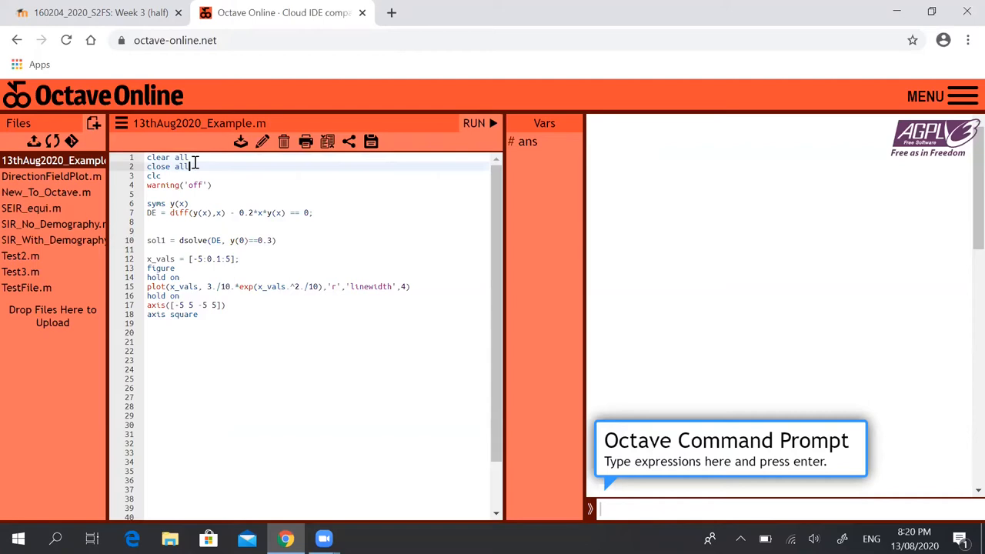
{"action": "left_click", "coordinate": [161, 176]}
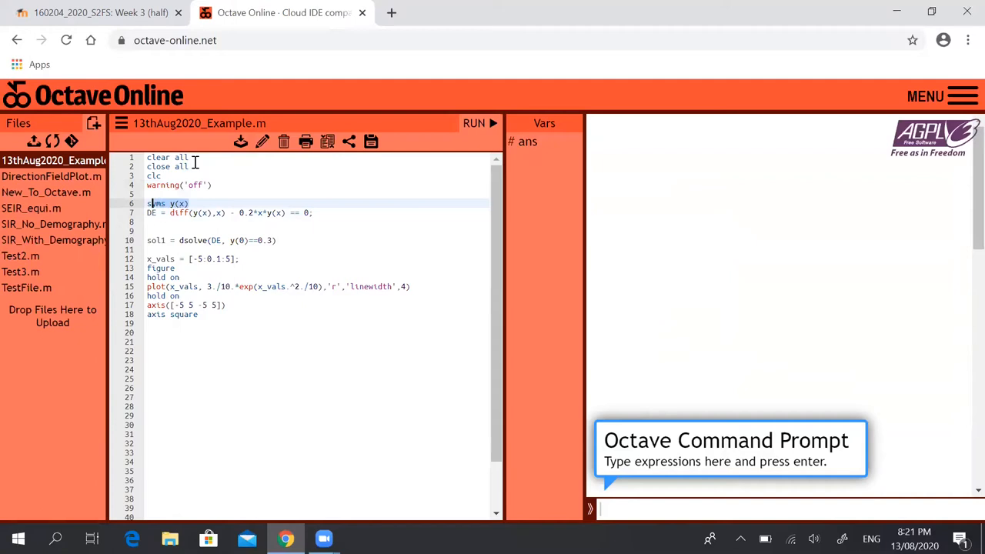
{"action": "left_click", "coordinate": [191, 212]}
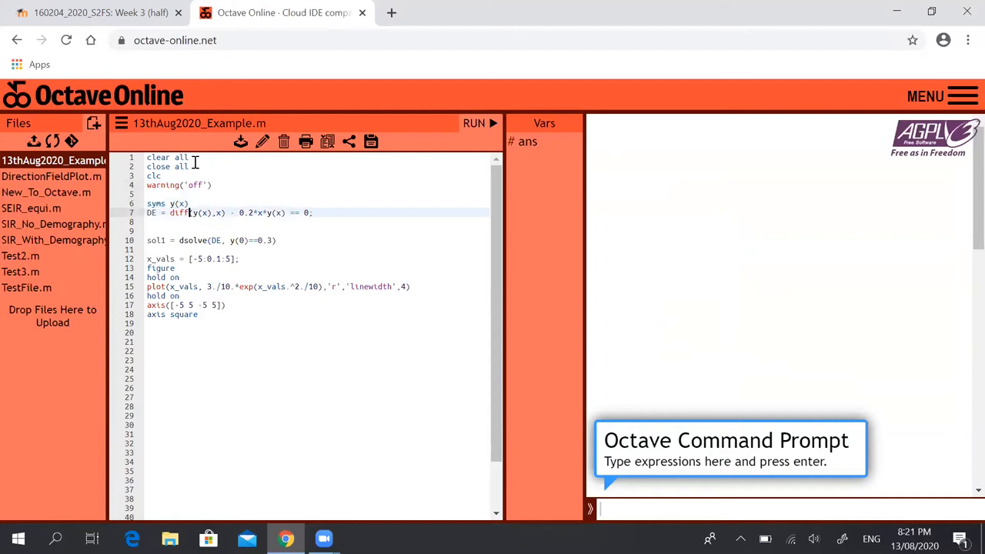
{"action": "double_click", "coordinate": [199, 213]}
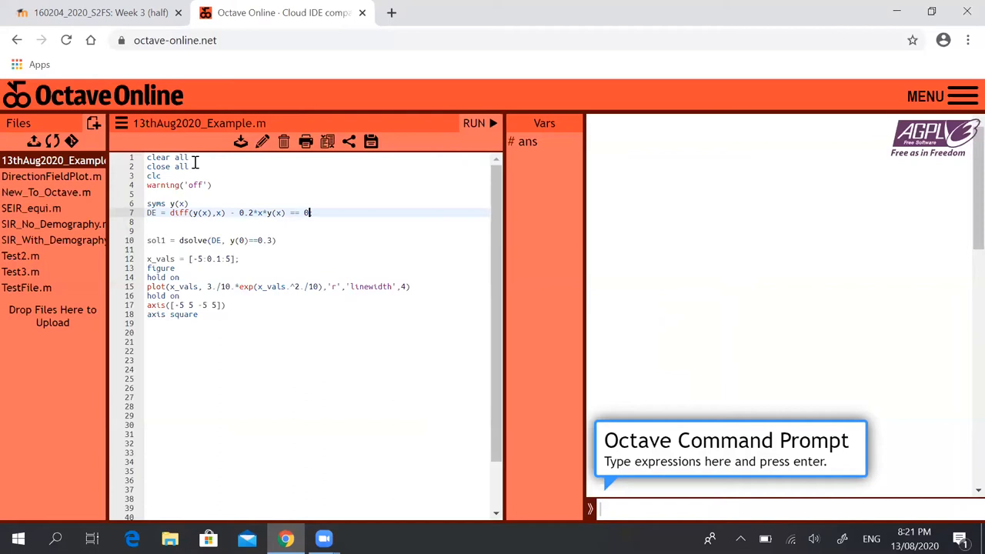
{"action": "type", "text": ";"}
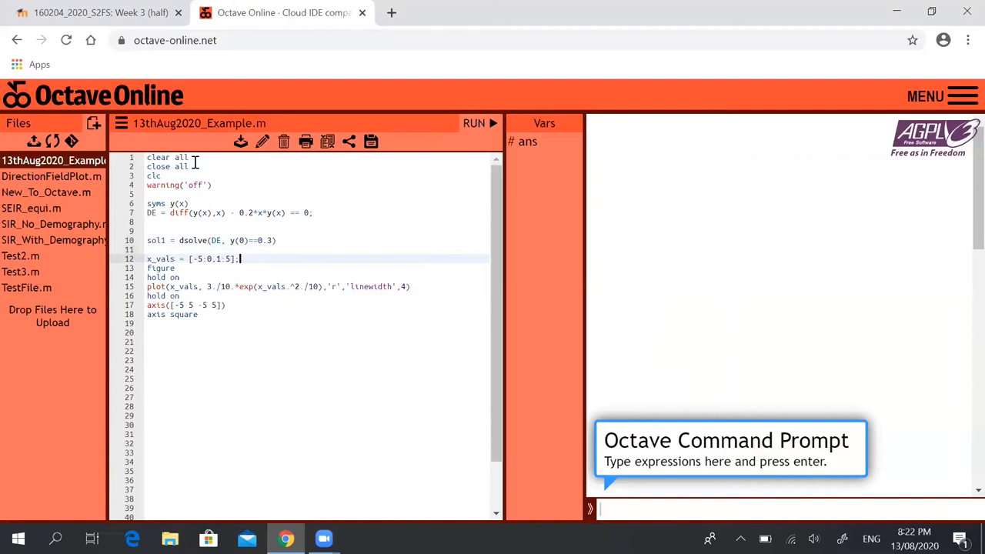
Comment out plotting lines 12–18 and run the script to show sol1 = 3·e^(−x²/10)/10
{"action": "left_click", "coordinate": [480, 123]}
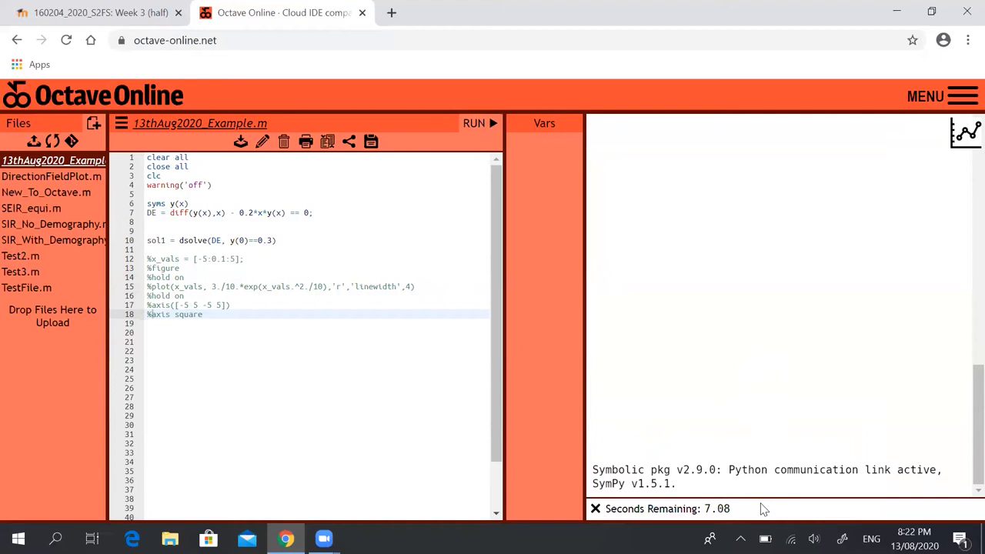
{"action": "left_click", "coordinate": [474, 123]}
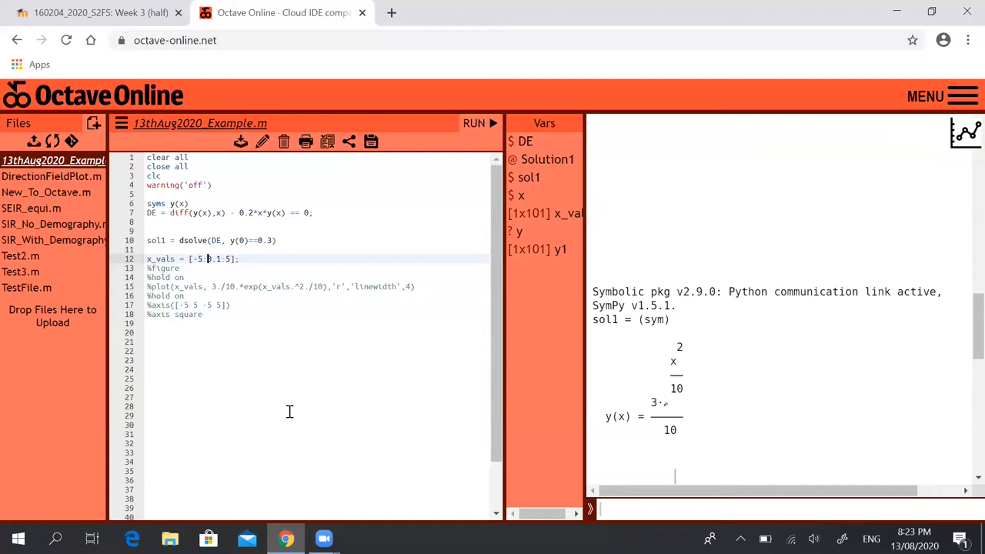
Uncomment plotting lines 12–19 and add a clf line after figure
{"action": "left_click", "coordinate": [185, 277]}
{"action": "type", "text": "clf"}
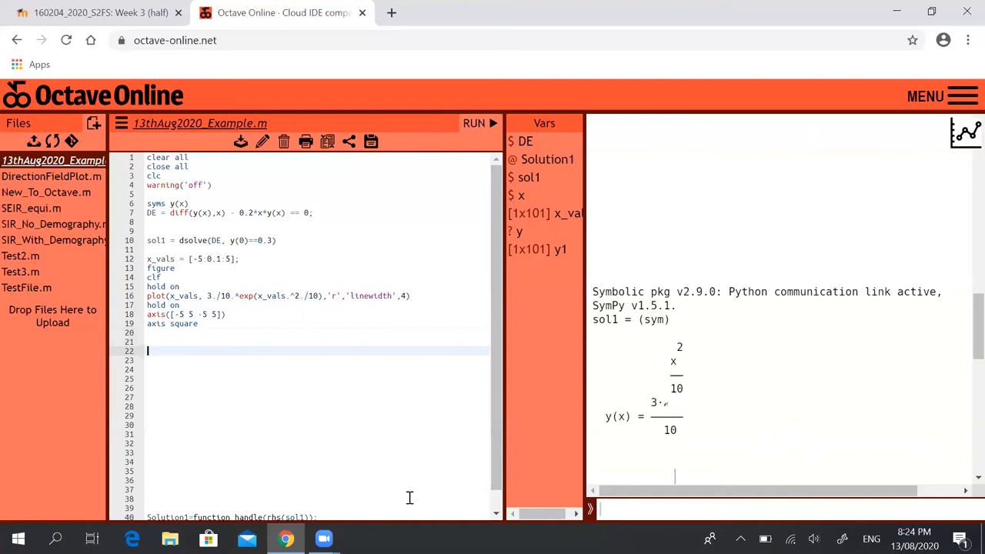
Add Solution1=function_handle(rhs(sol1)); on line 23 followed by a break line
{"action": "scroll", "scroll_direction": "down", "scroll_amount": 3}
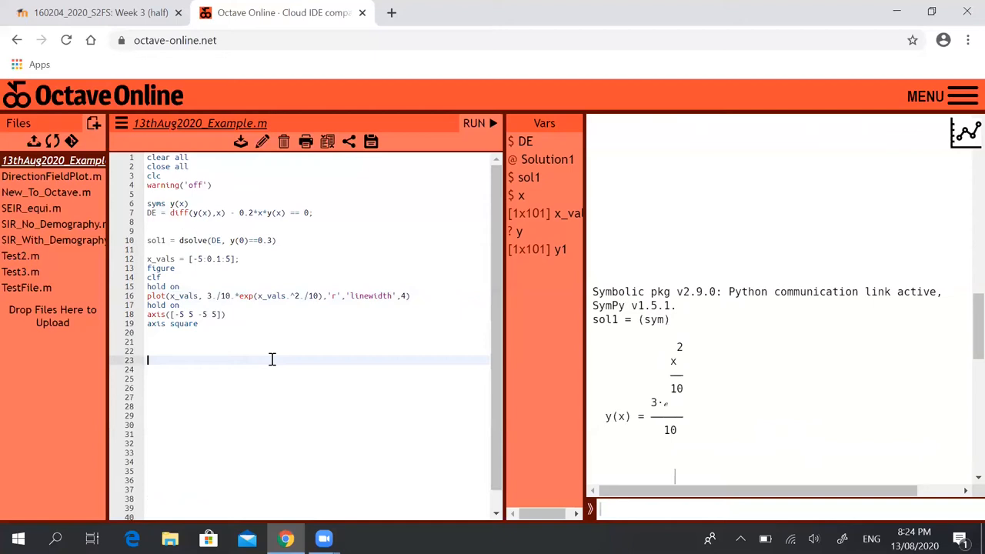
{"action": "type", "text": "Solution1=function_handle(rhs(sol1));"}
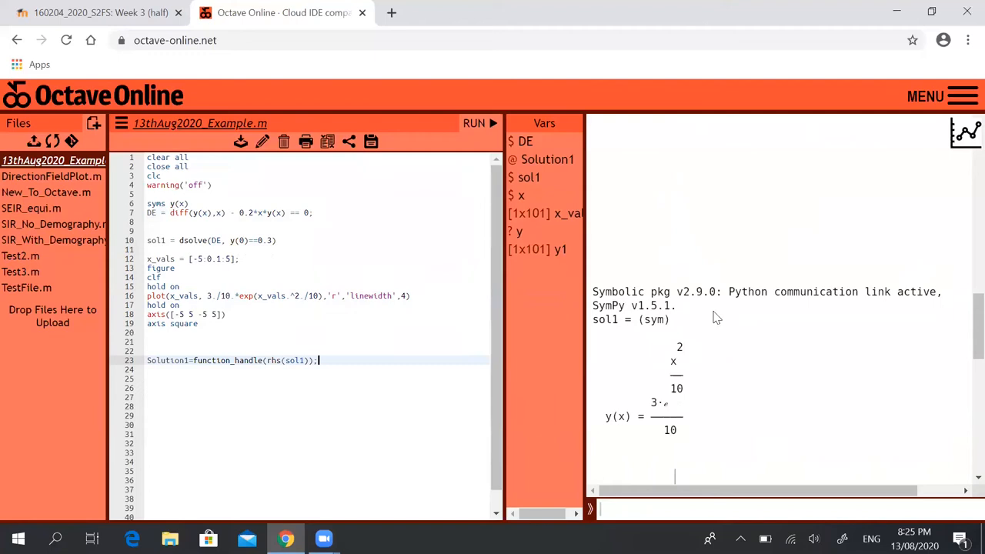
{"action": "mouse_move", "coordinate": [624, 392]}
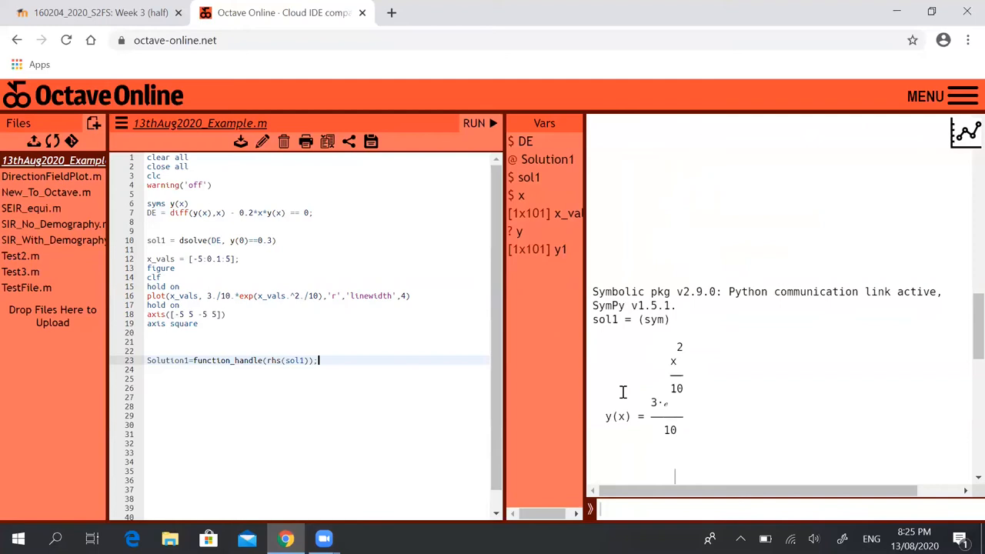
{"action": "mouse_move", "coordinate": [168, 239]}
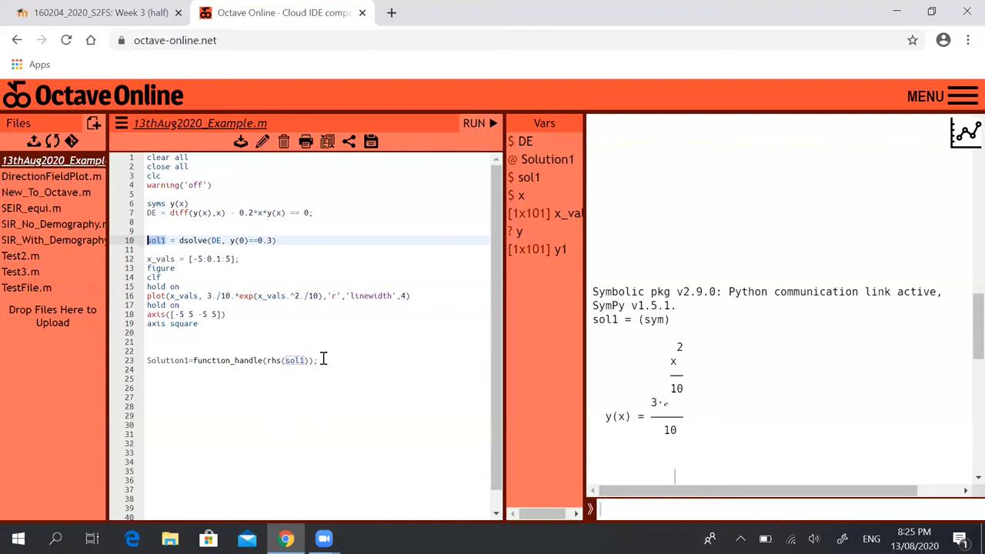
{"action": "type", "text": "paus"}
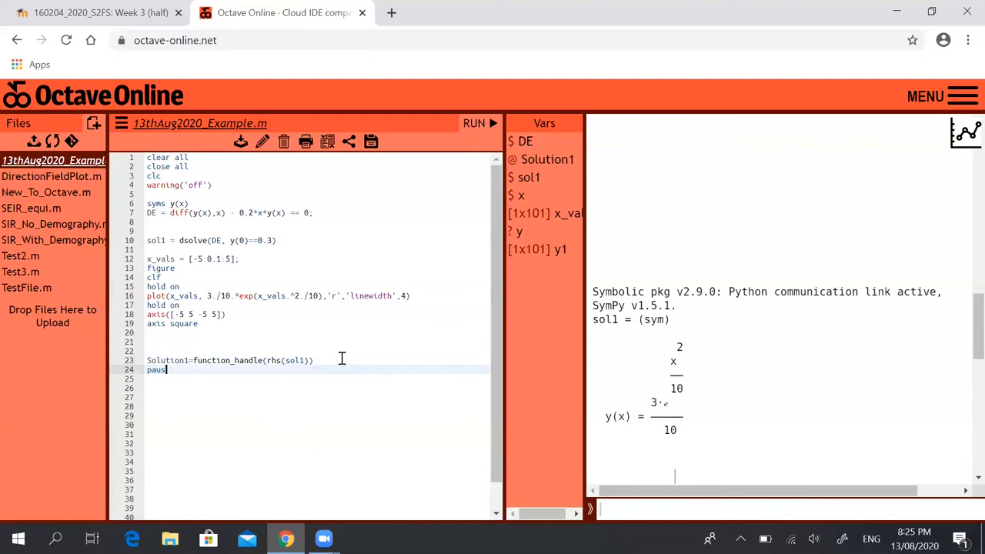
{"action": "type", "text": "break"}
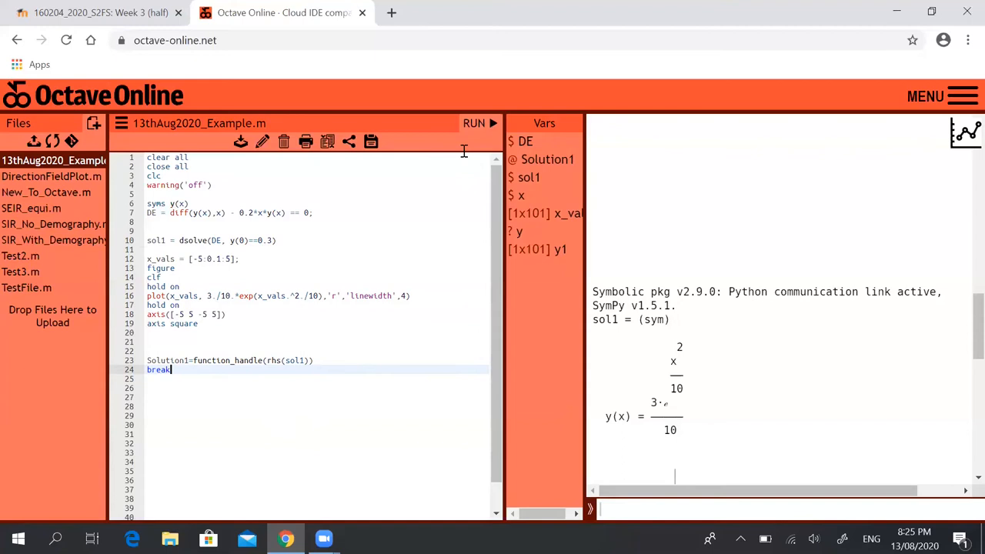
Run the script, remove the break line after sourcing errors, and rerun it
{"action": "left_click", "coordinate": [474, 123]}
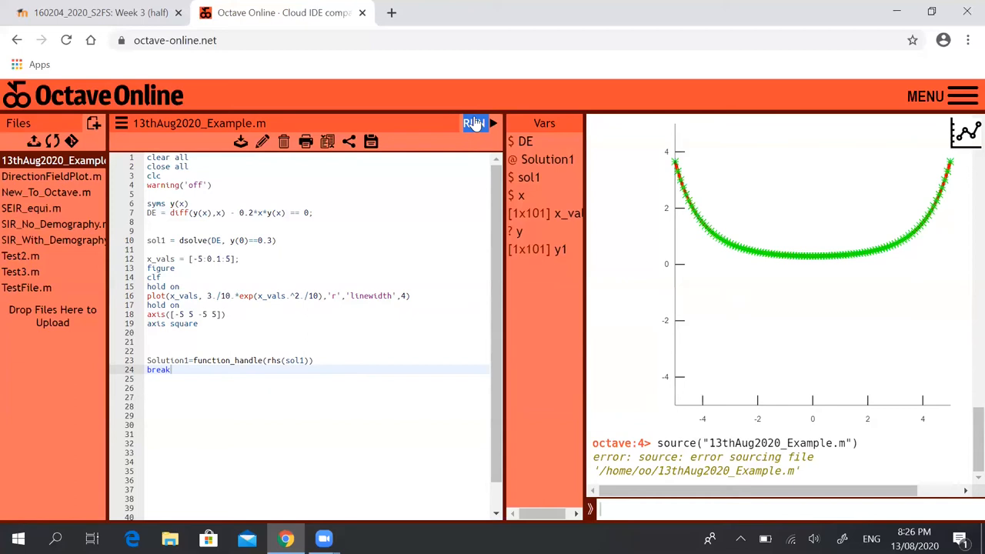
{"action": "left_click", "coordinate": [474, 123]}
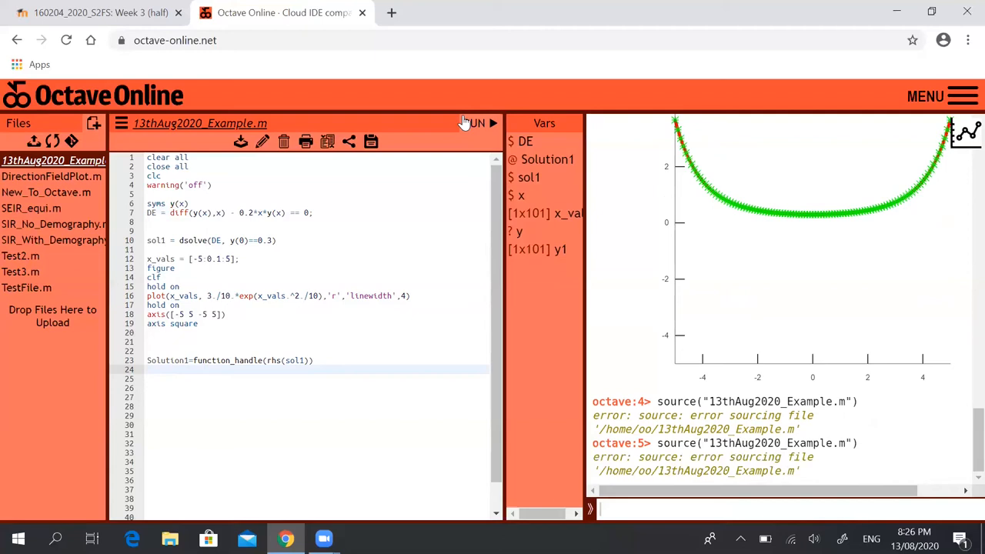
{"action": "left_click", "coordinate": [474, 123]}
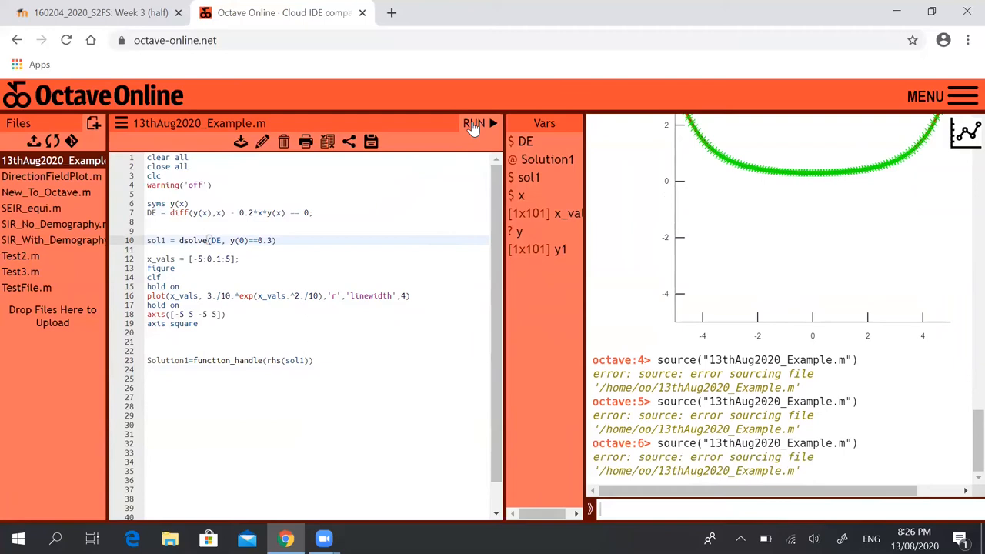
{"action": "left_click", "coordinate": [474, 124]}
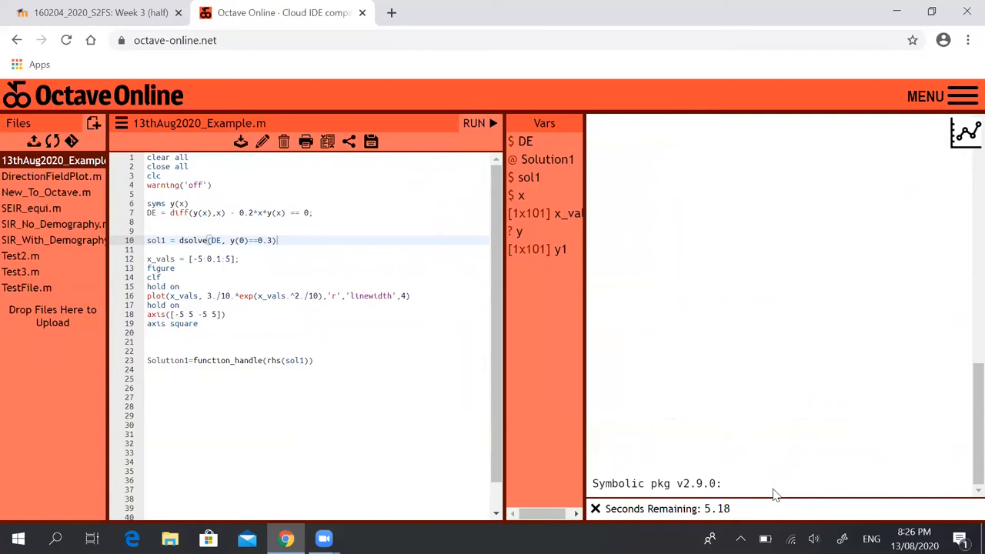
Complete the run so the red curve plots and Solution1 prints as an anonymous function of x
{"action": "left_click", "coordinate": [474, 123]}
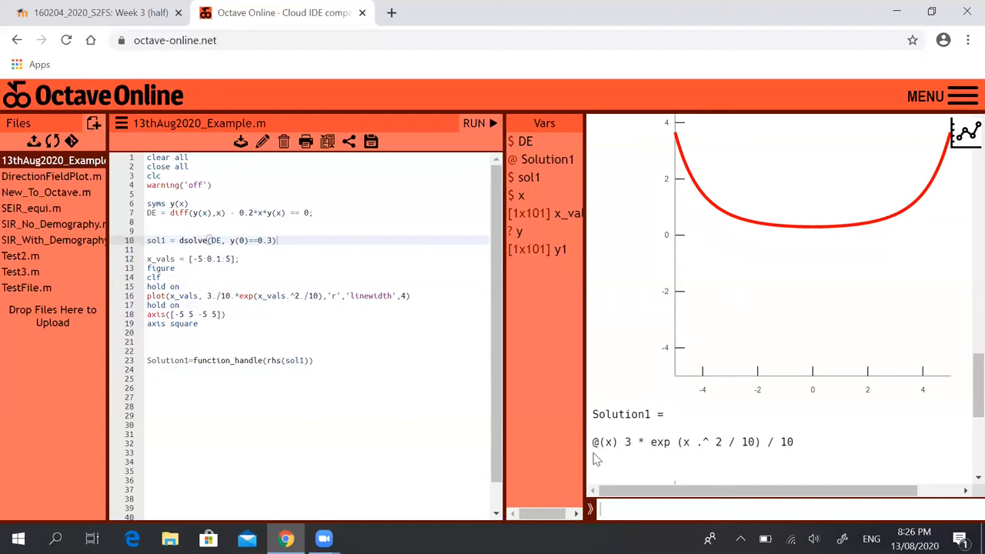
{"action": "mouse_move", "coordinate": [774, 439]}
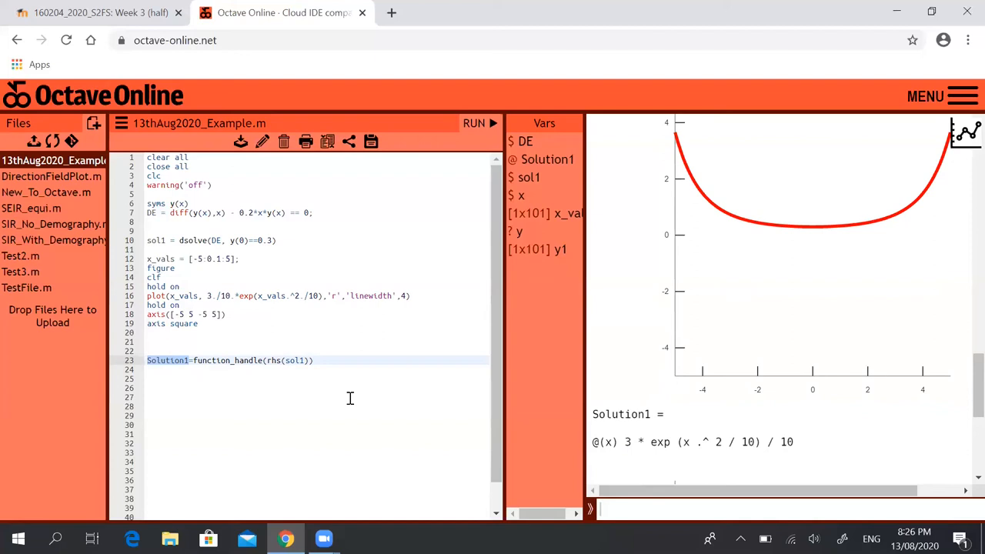
Add y1=Solution1(x_vals) on line 24 without a semicolon and run the script
{"action": "scroll", "scroll_direction": "down", "scroll_amount": 3}
{"action": "type", "text": "y1=Solution1(x_vals);"}
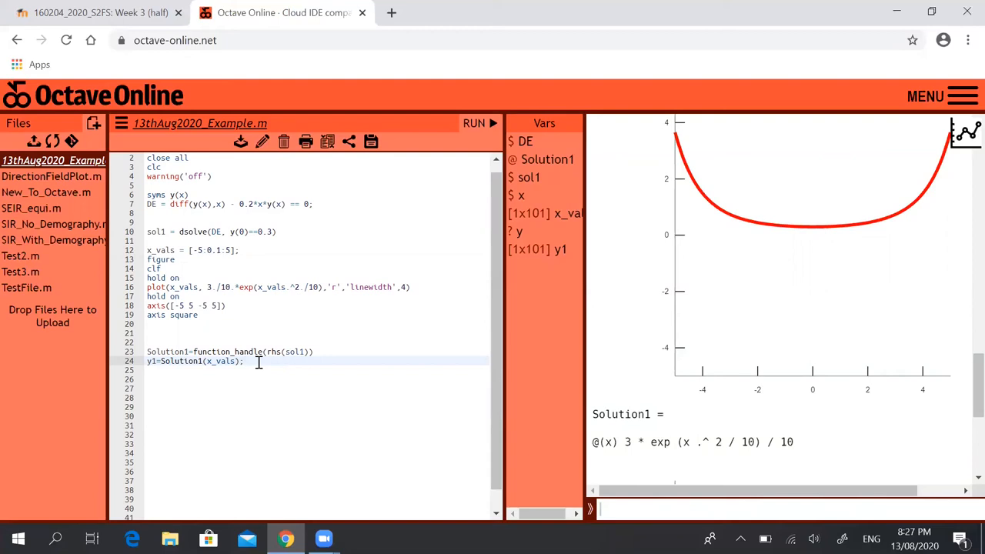
{"action": "left_click", "coordinate": [474, 123]}
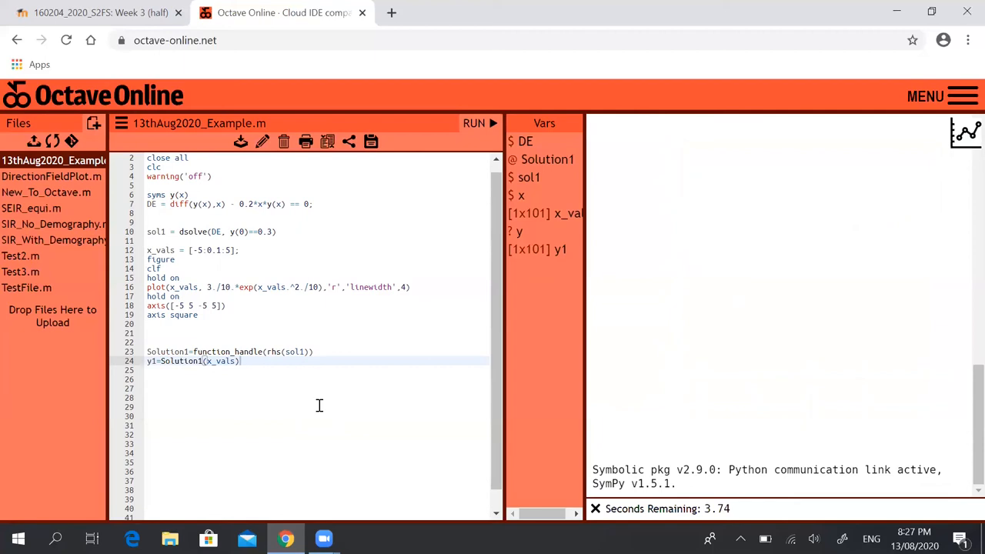
{"action": "left_click", "coordinate": [480, 124]}
{"action": "type", "text": "plot(x_vals,y1,'g*','markersize',3)"}
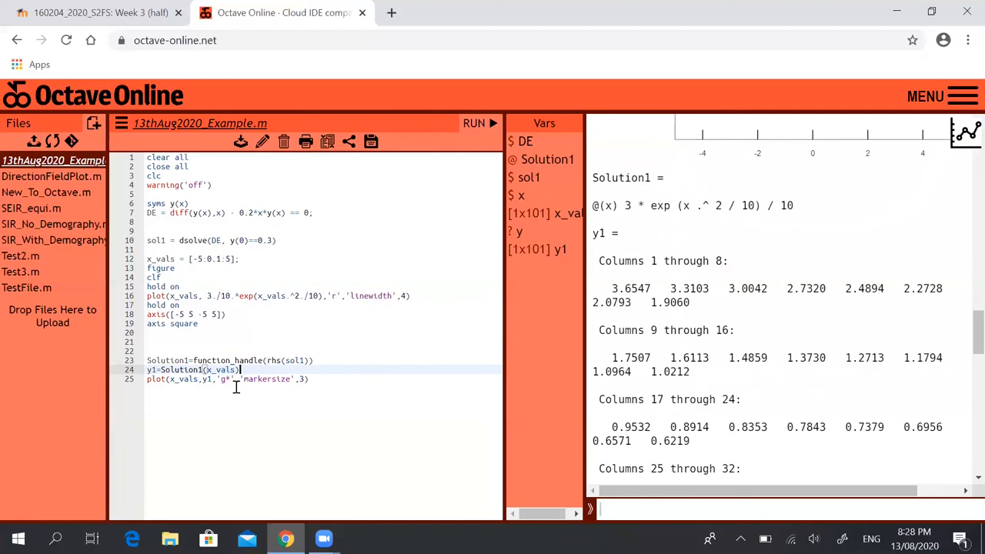
{"action": "mouse_move", "coordinate": [265, 379]}
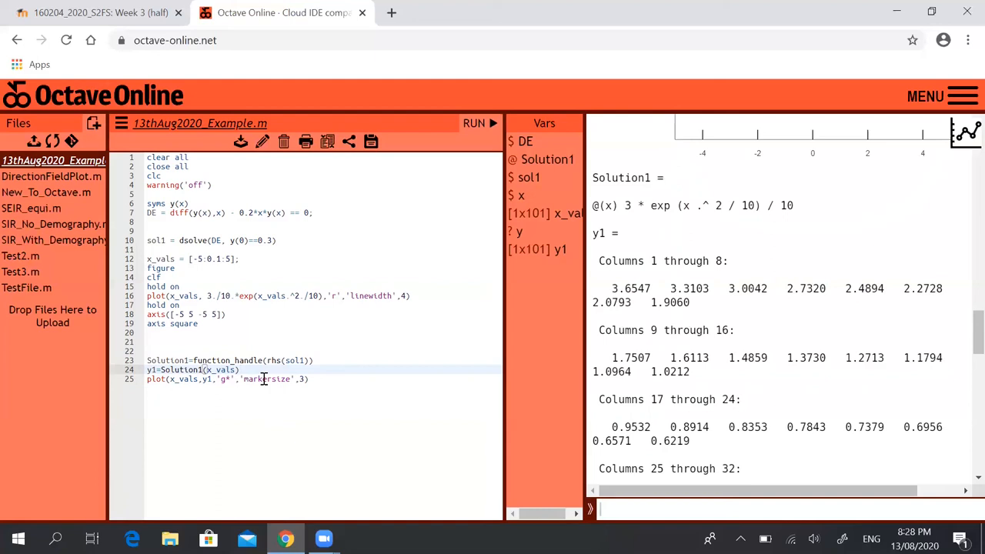
Run the script with plot(x_vals,y1,'g*','markersize',3) added on line 25
{"action": "left_click", "coordinate": [474, 123]}
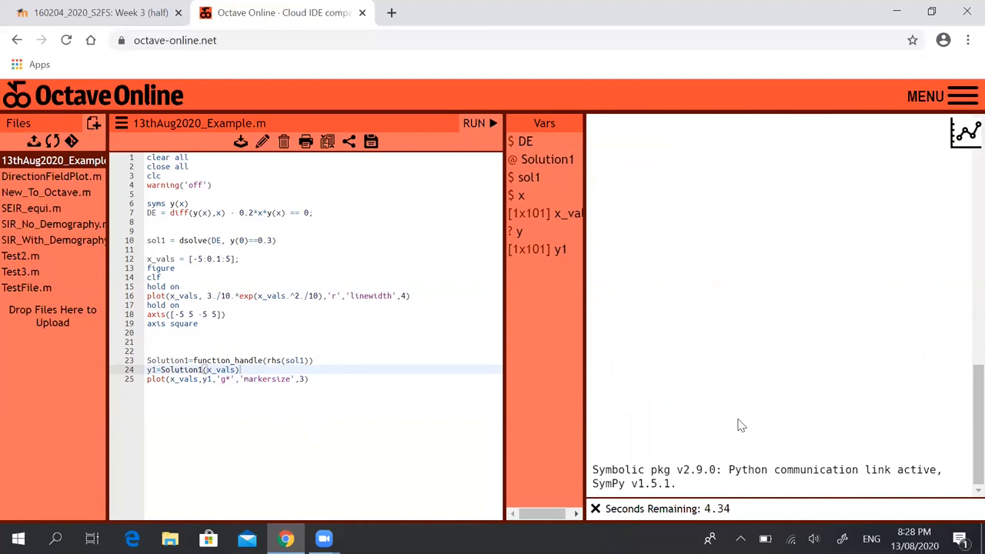
Show the green star markers over the red curve and select line 16's plot command
{"action": "left_click", "coordinate": [474, 123]}
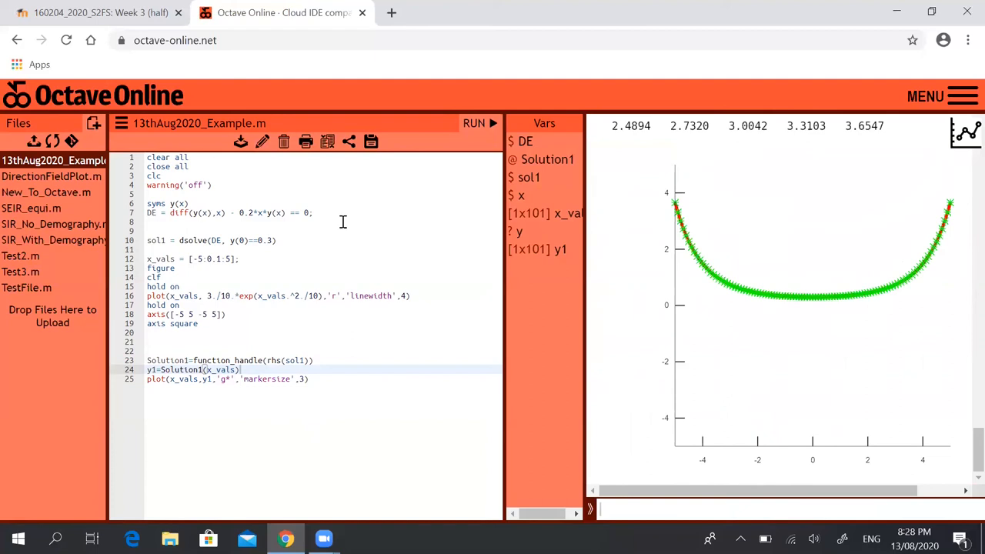
{"action": "left_click", "coordinate": [157, 305]}
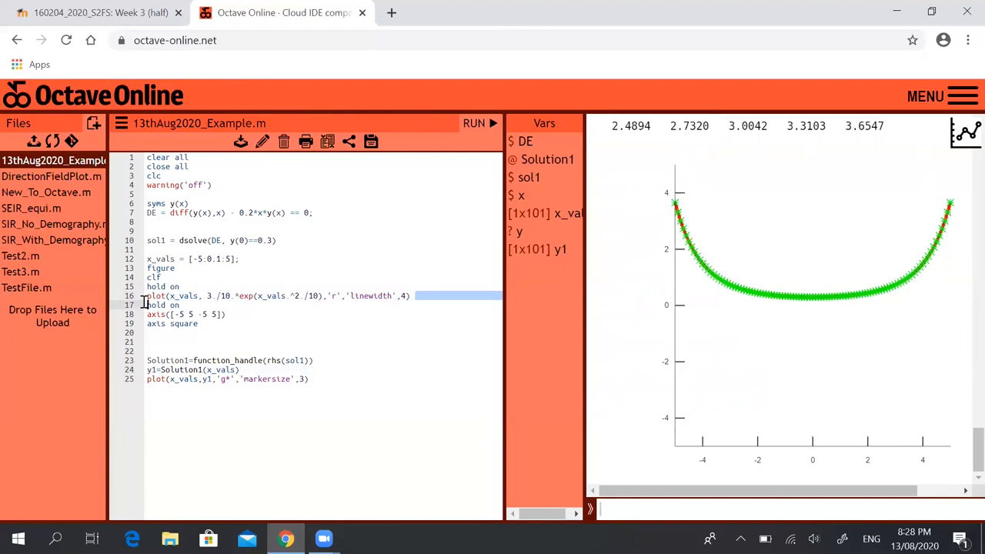